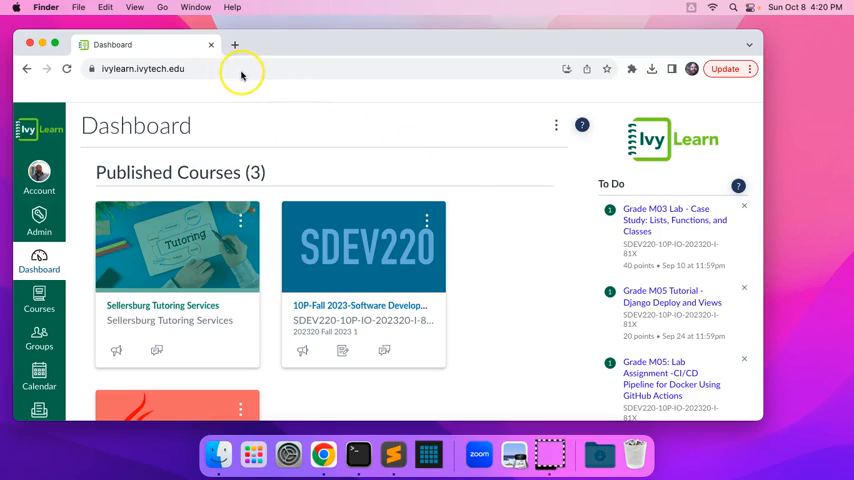
mouse_move(223, 455)
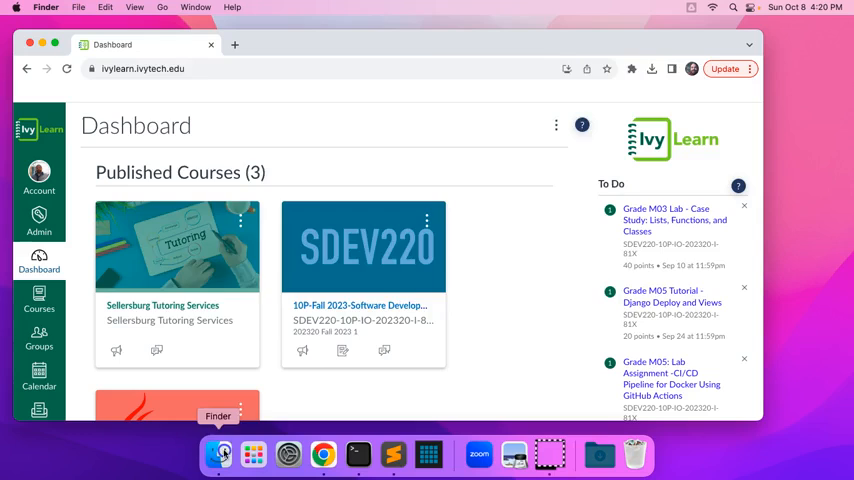
Open a Finder window showing the Documents folder.
click(218, 455)
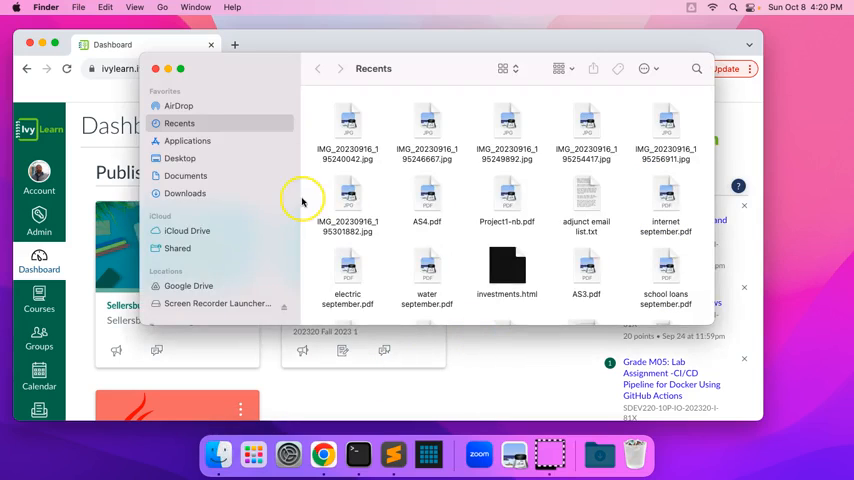
click(185, 176)
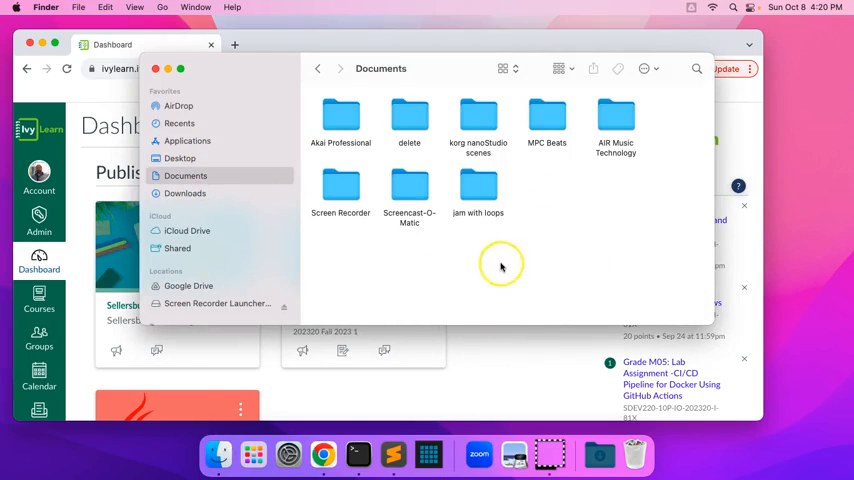
mouse_move(490, 258)
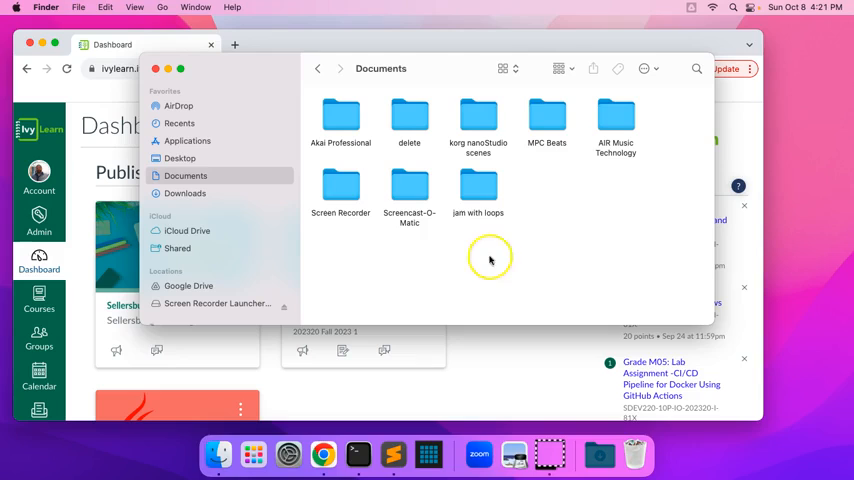
mouse_move(540, 265)
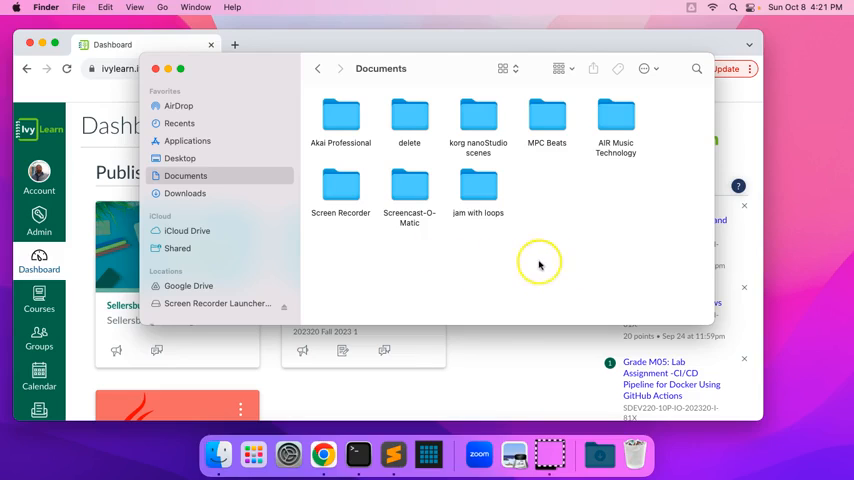
mouse_move(513, 280)
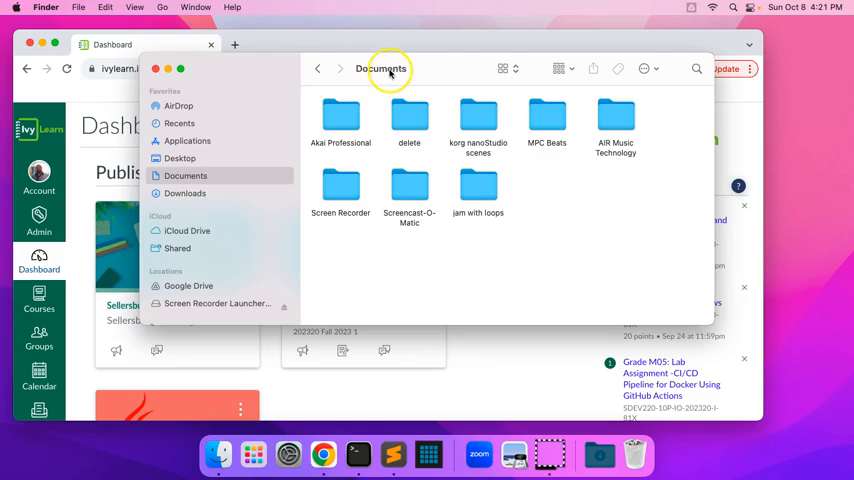
mouse_move(466, 271)
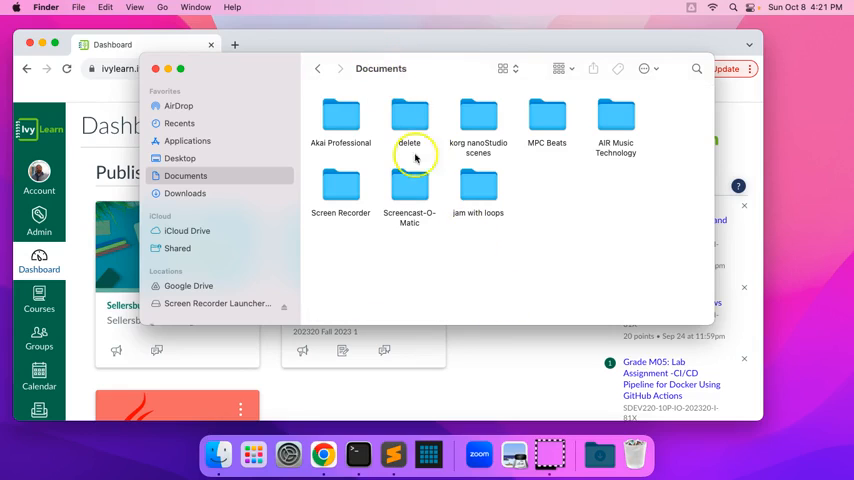
mouse_move(408, 120)
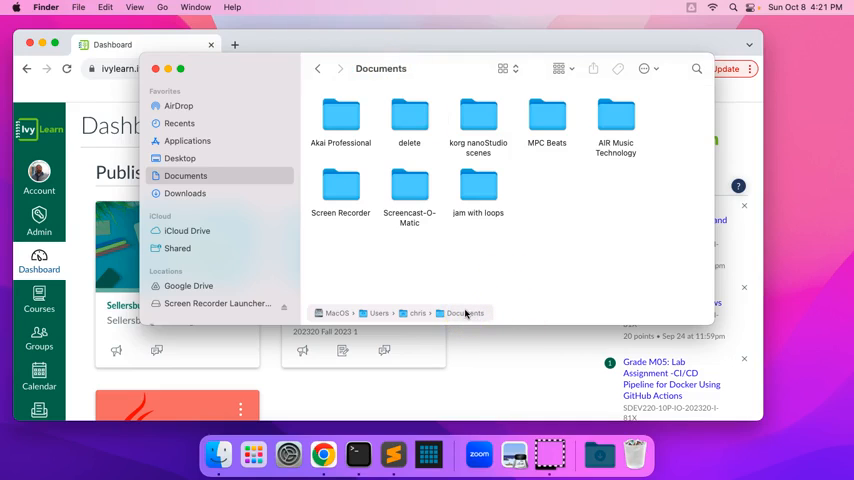
Move from Documents into the 'delete' folder, listing its four items.
right_click(462, 313)
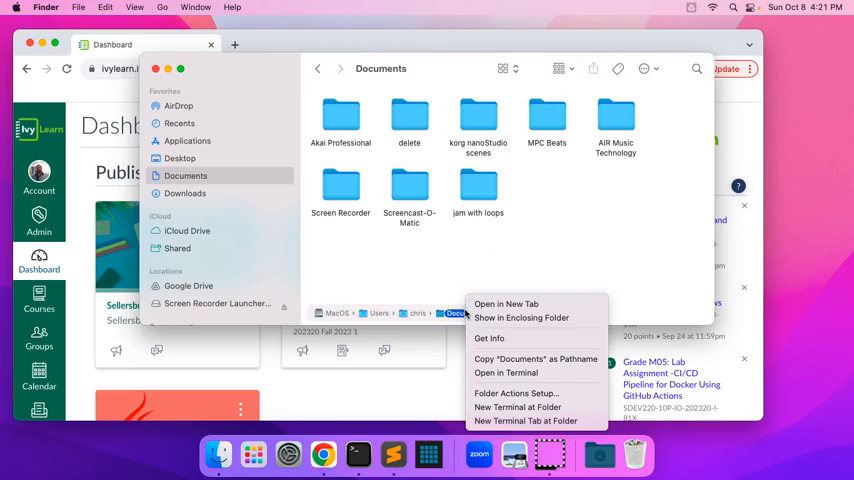
mouse_move(483, 326)
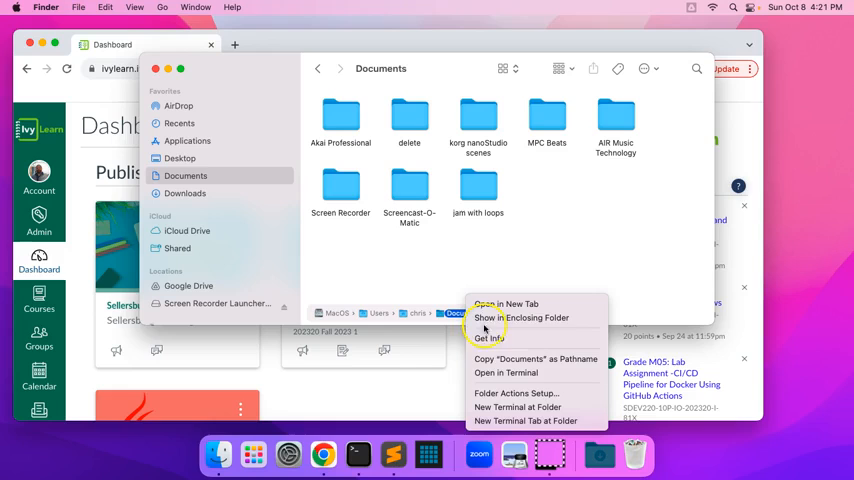
mouse_move(517, 407)
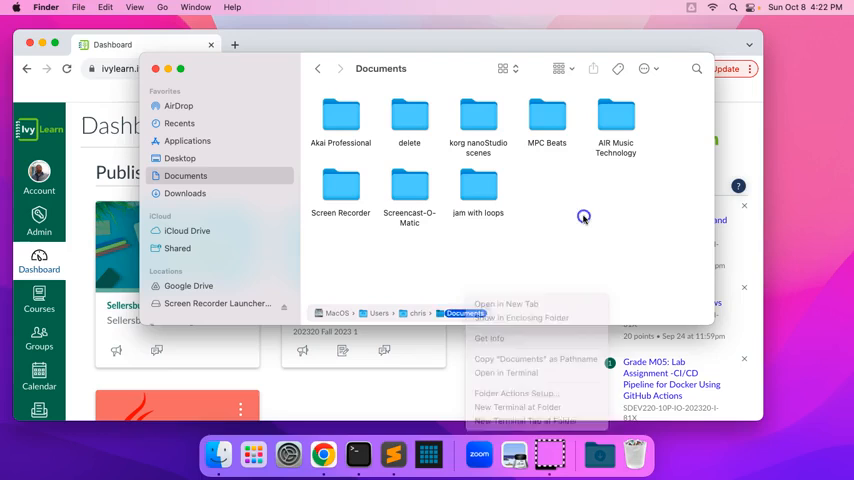
double_click(409, 115)
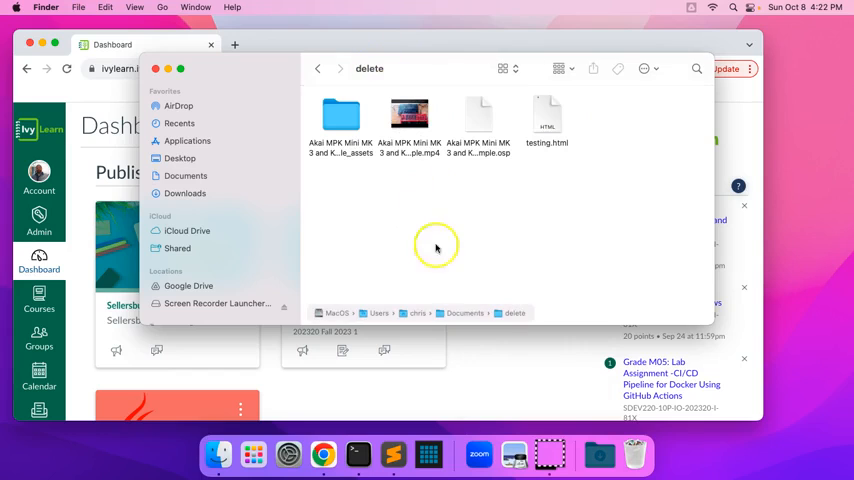
mouse_move(410, 118)
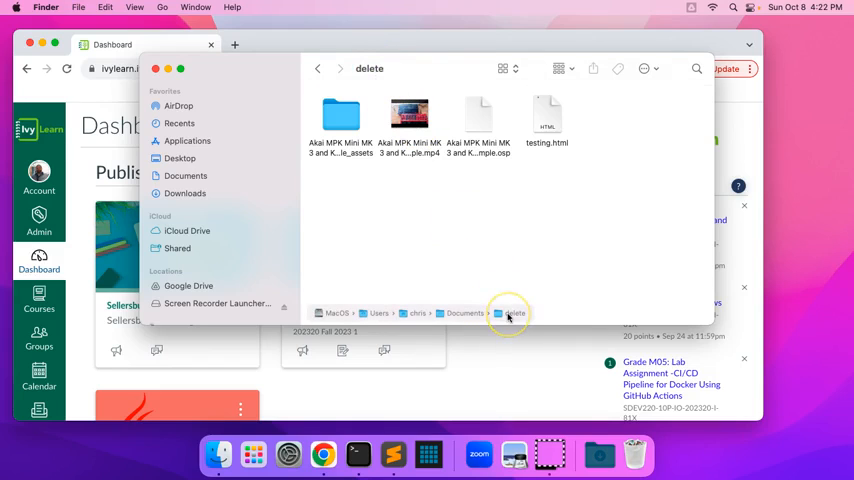
mouse_move(480, 236)
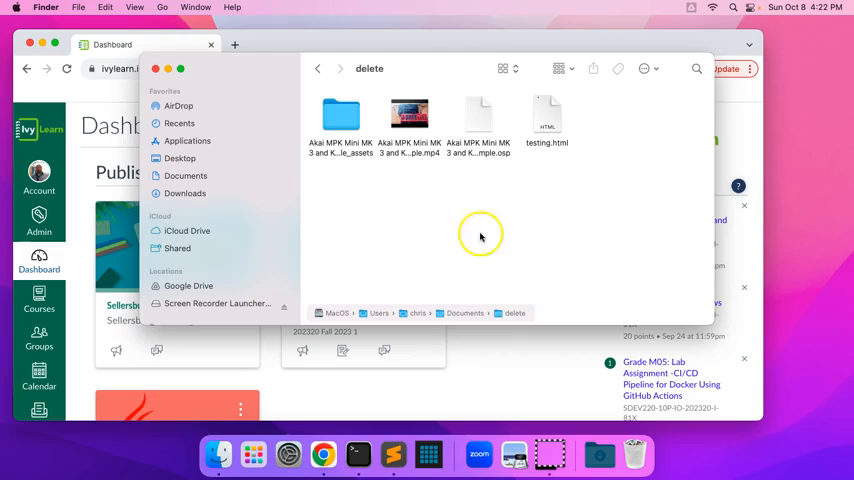
mouse_move(510, 315)
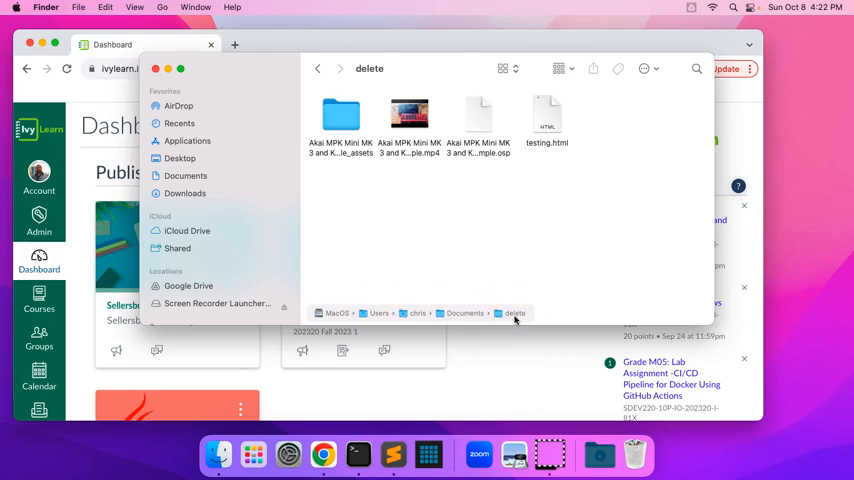
Open Terminal at the 'delete' folder and create sayHi.py with touch.
right_click(515, 313)
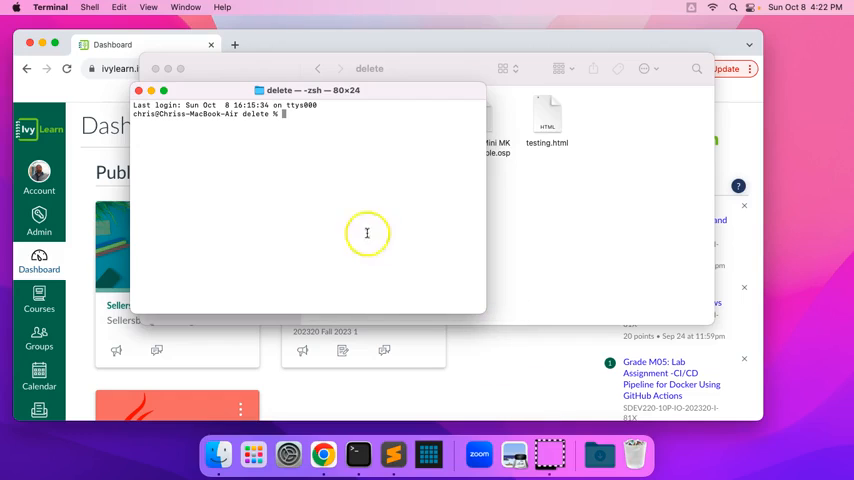
mouse_move(279, 174)
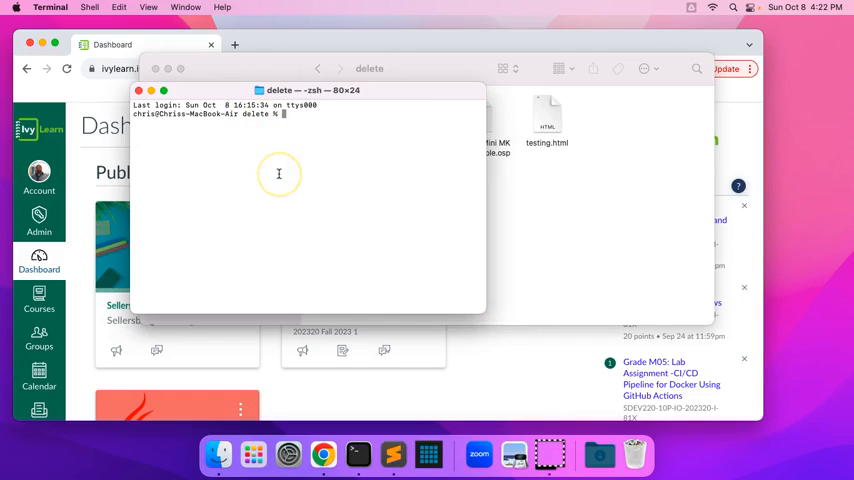
text(touc)
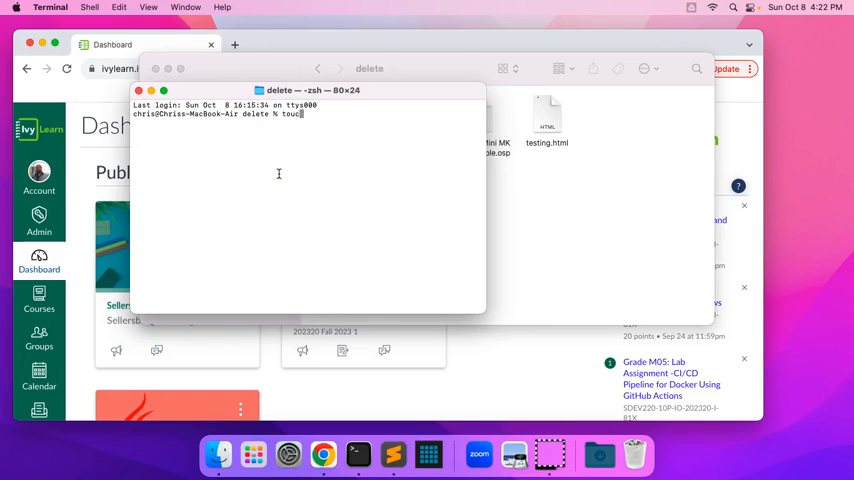
key(Backspace)
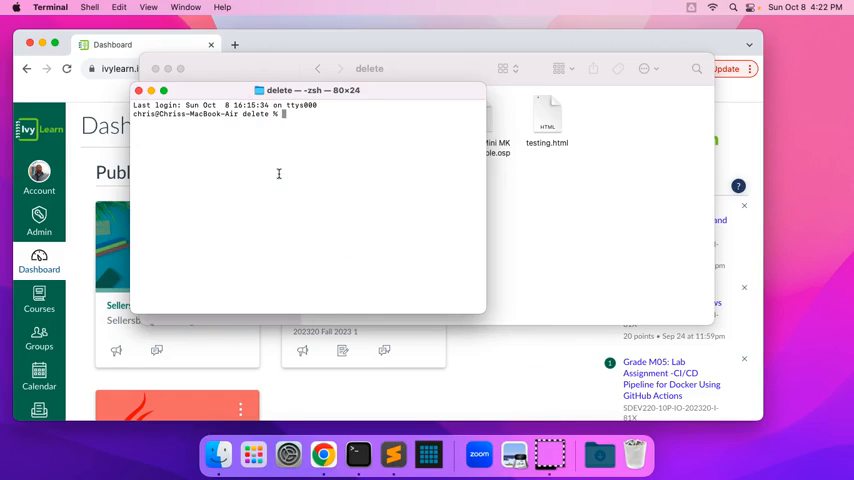
text(t)
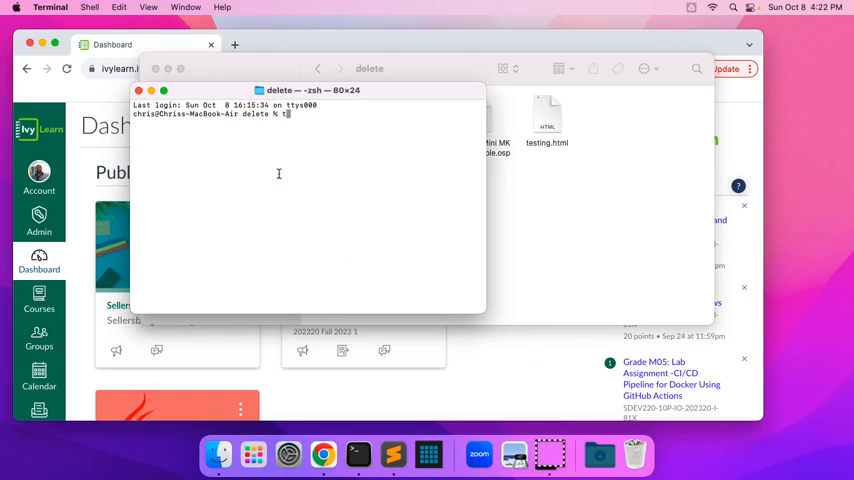
text(ouch)
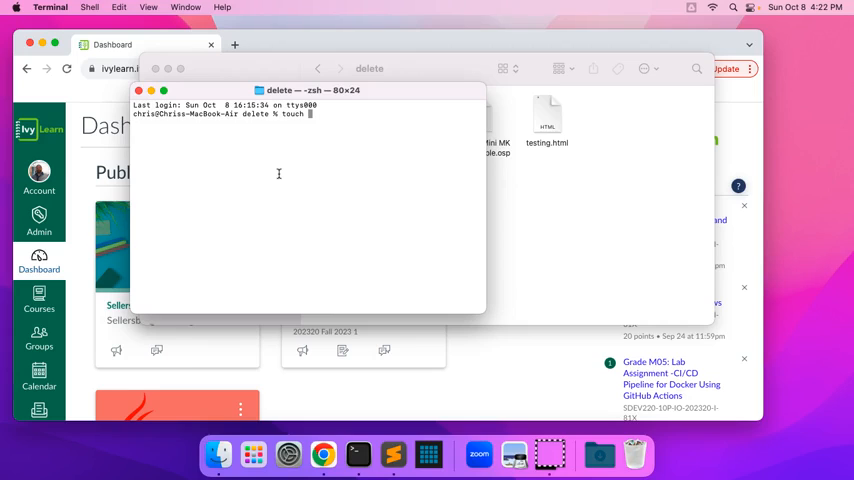
text(>)
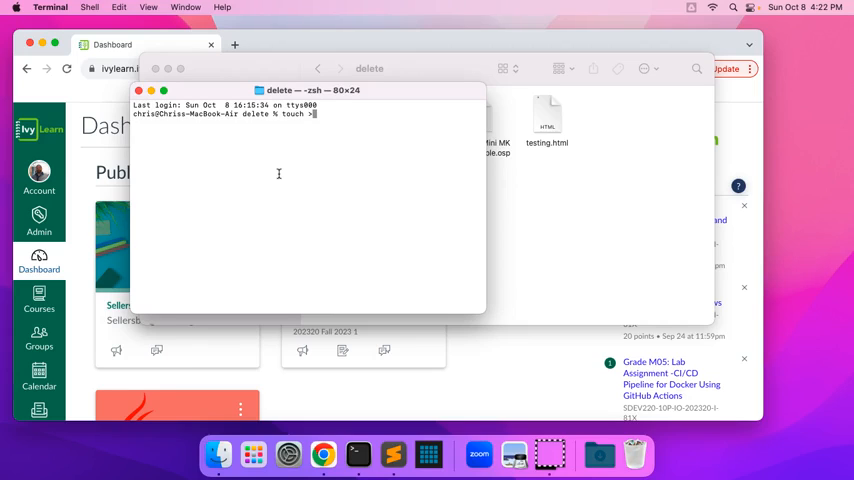
text(sayh)
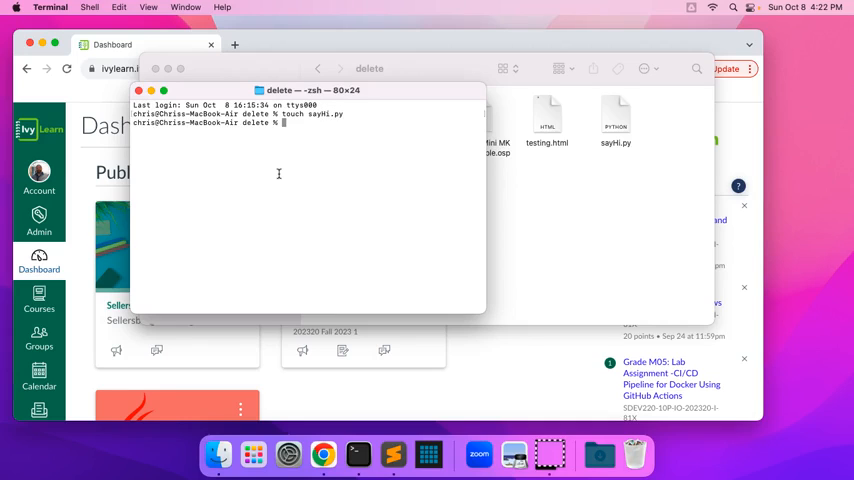
Append print("hello world") to sayHi.py using echo.
text(echo)
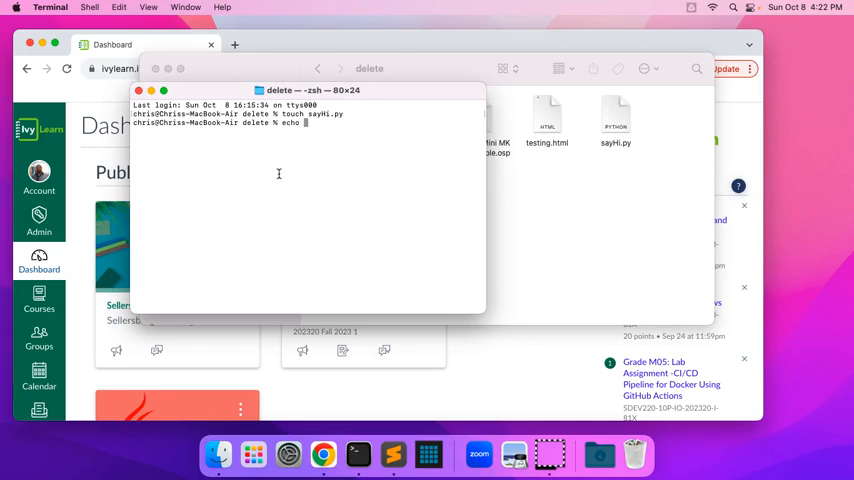
text(pri)
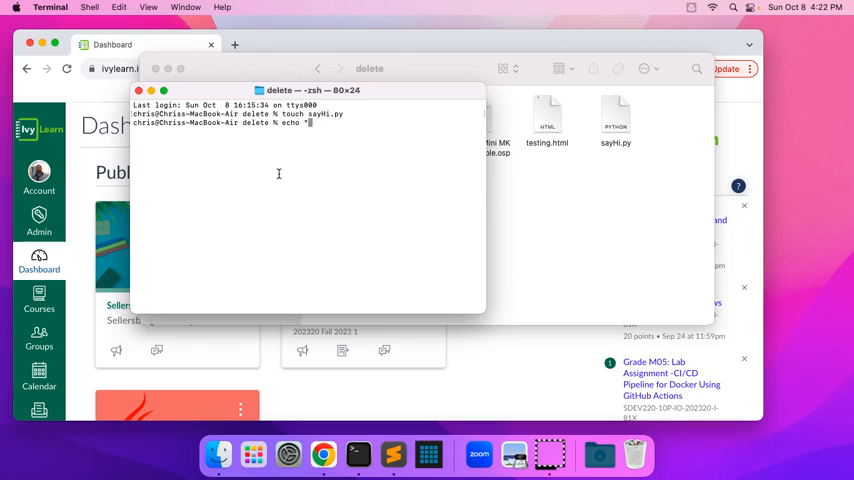
text(print()
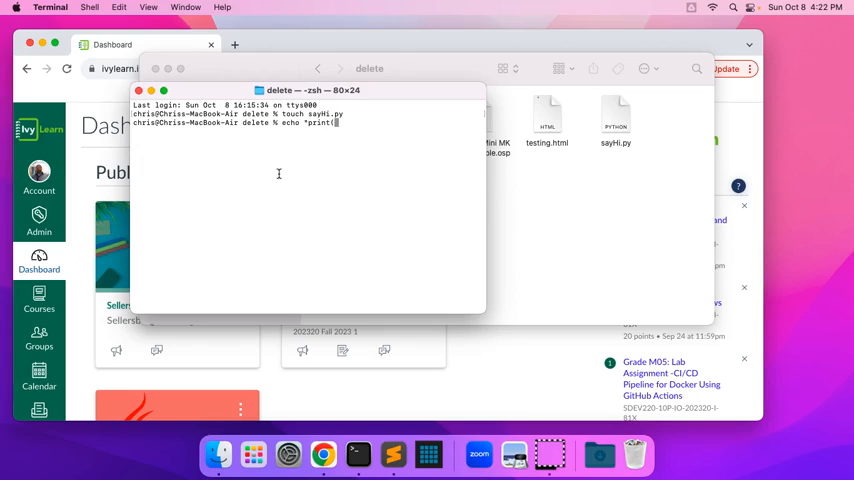
text(\"h)
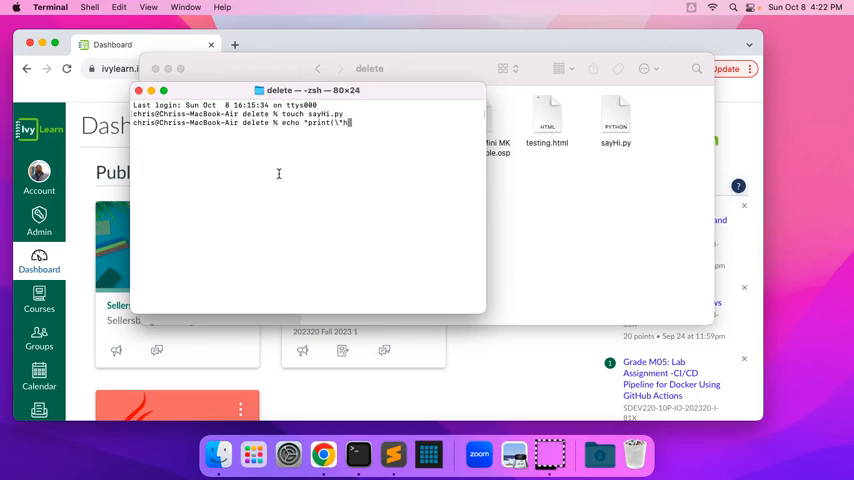
text(ello world)
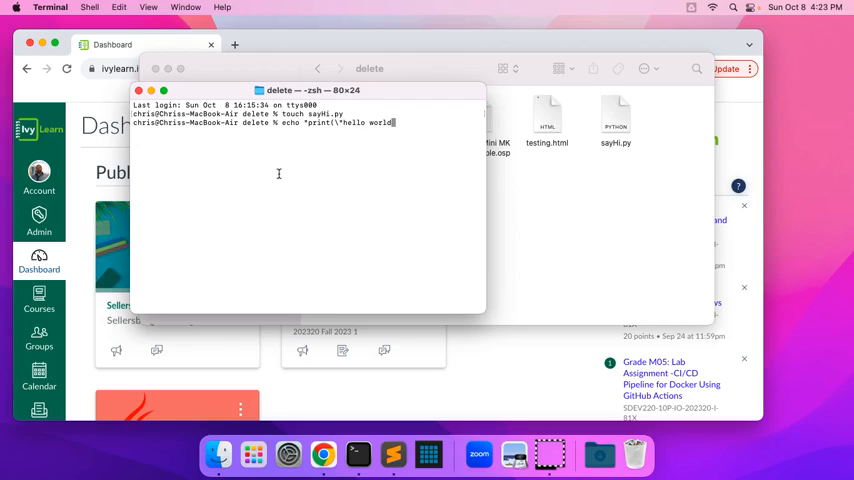
text(")" >>)
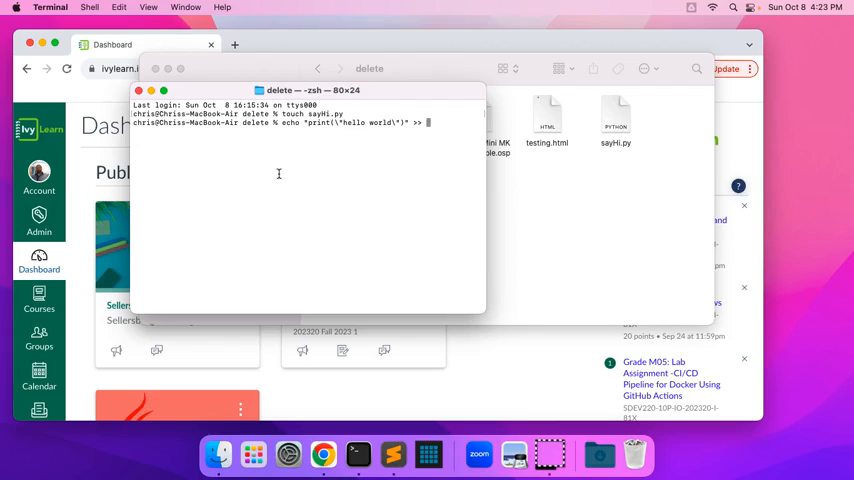
text(sayHi.py)
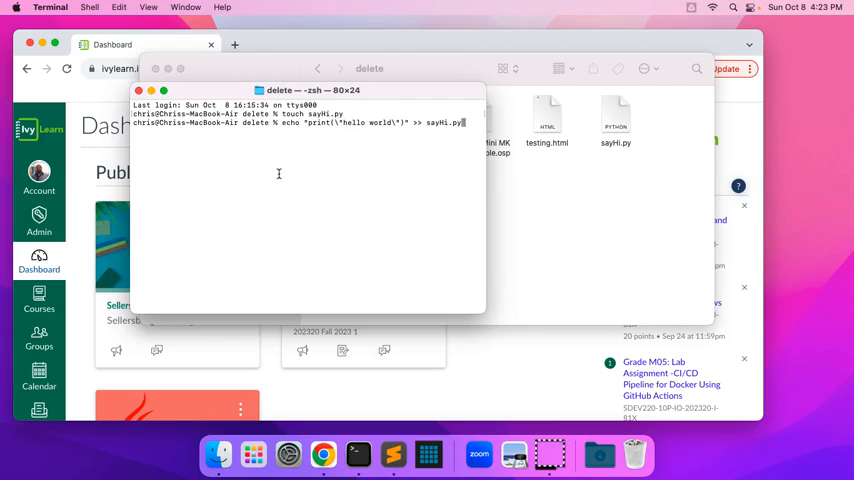
Run sayHi.py with python3.
text(python)
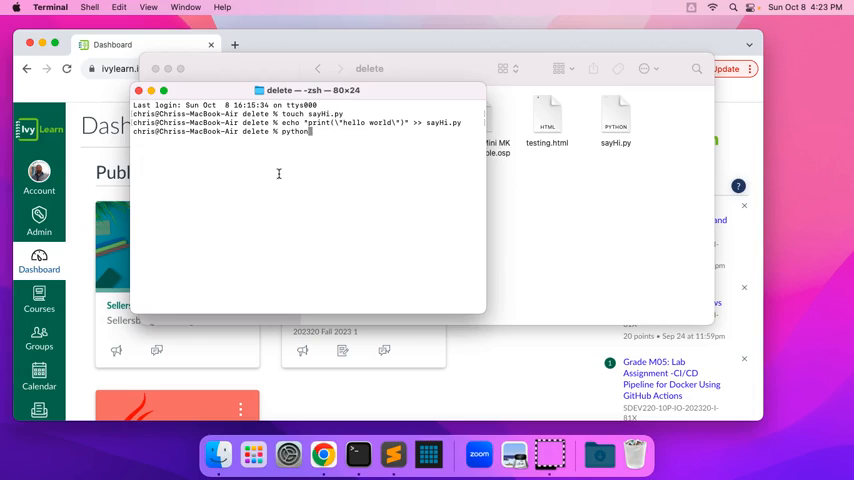
text(3.)
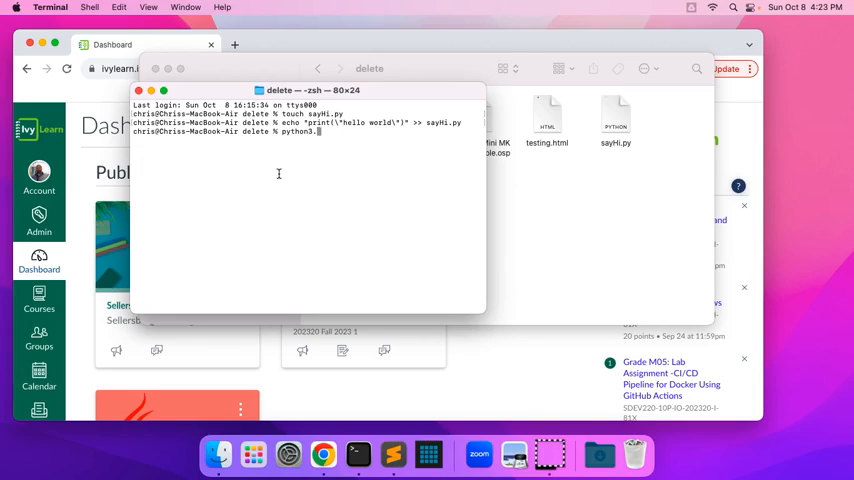
text(sayHi)
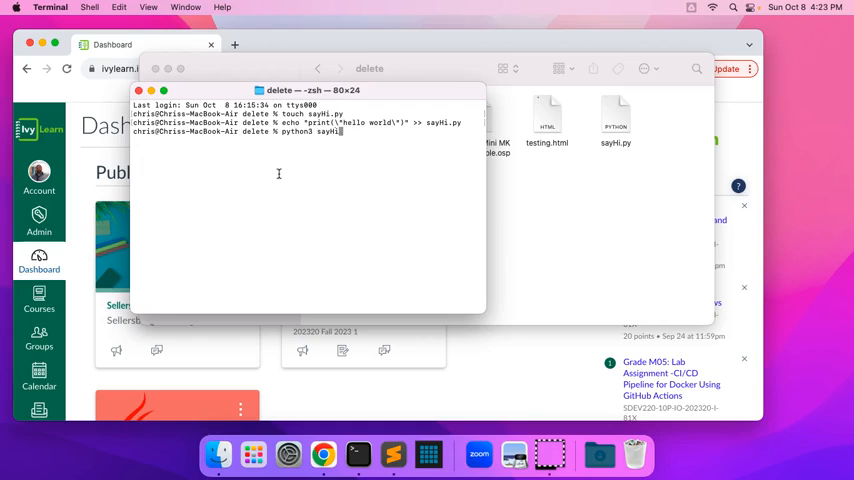
key(Return)
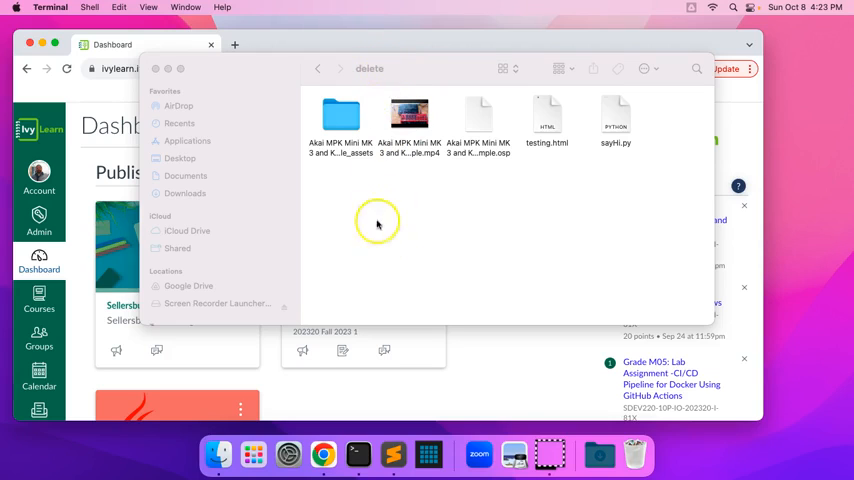
mouse_move(390, 110)
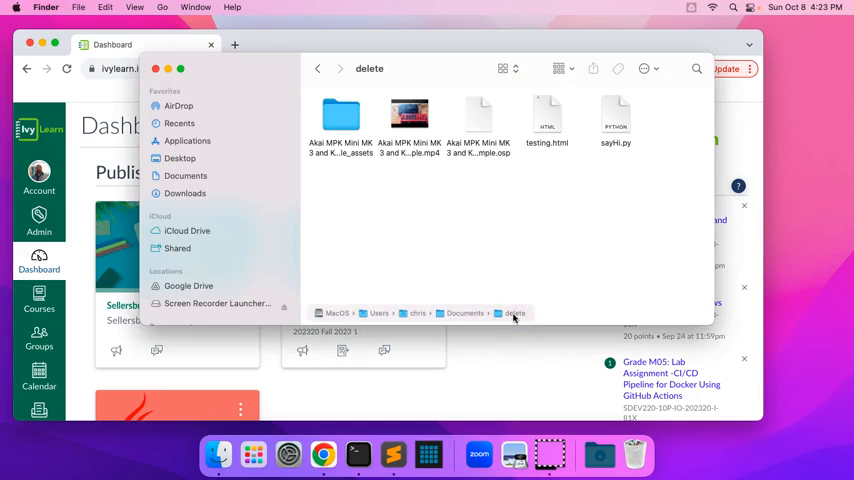
Close the Finder window on the 'delete' folder, leaving the browser dashboard.
right_click(464, 313)
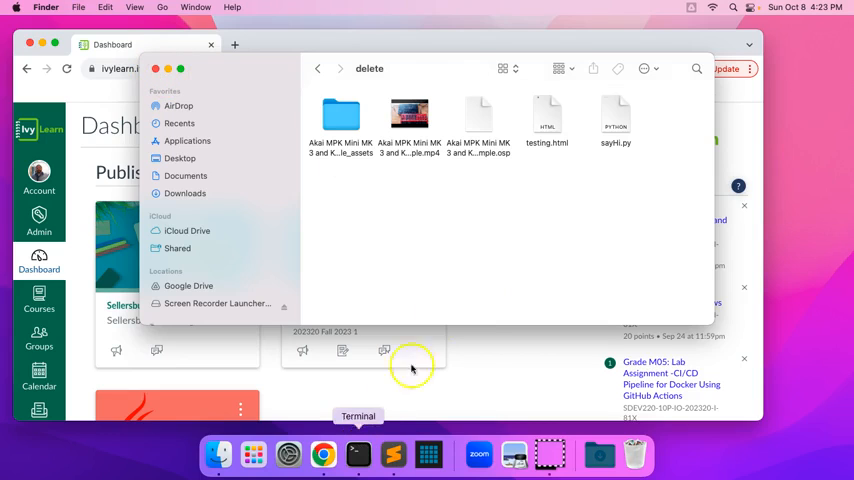
mouse_move(447, 289)
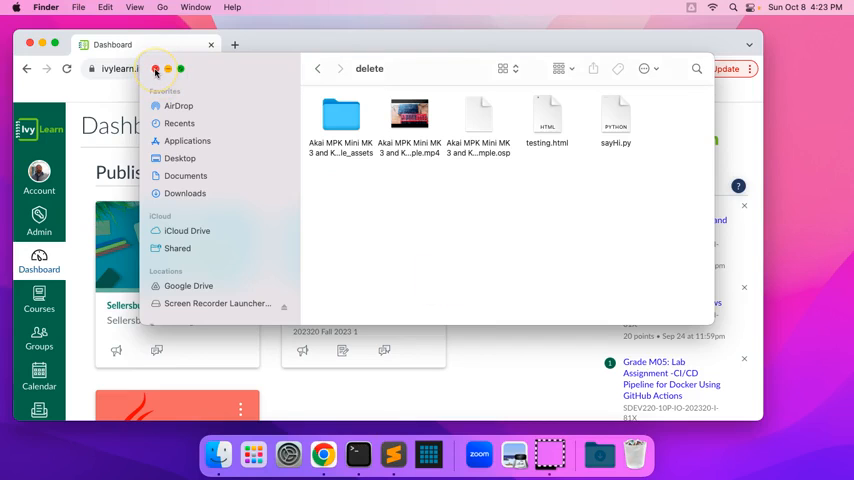
click(156, 68)
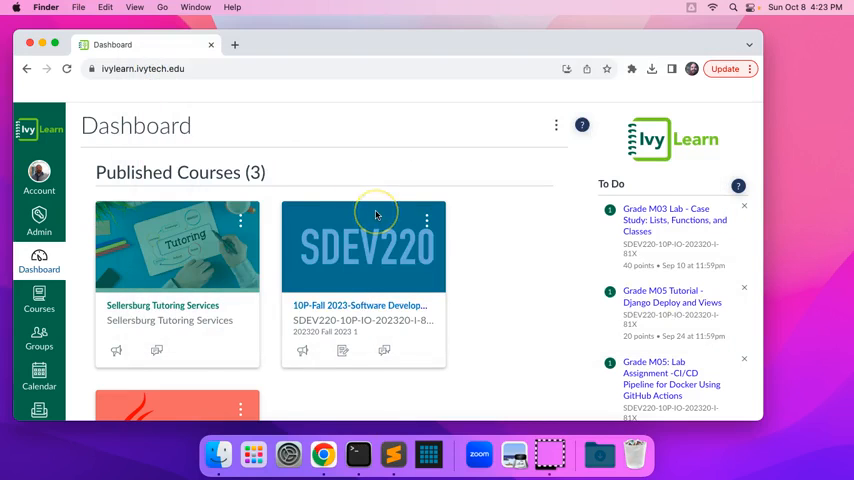
mouse_move(515, 350)
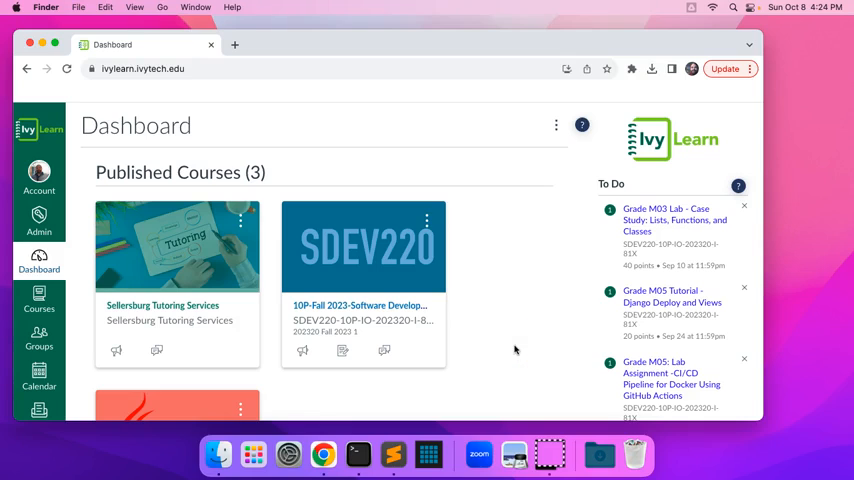